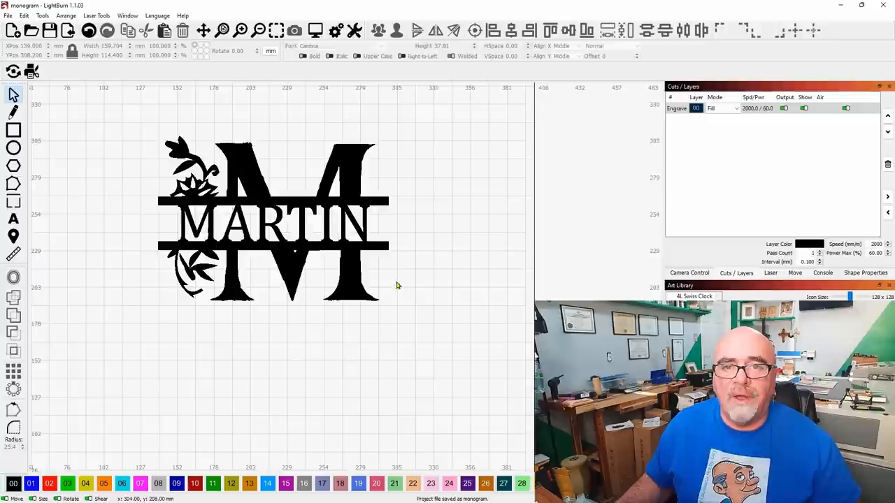
pyautogui.moveTo(428, 285)
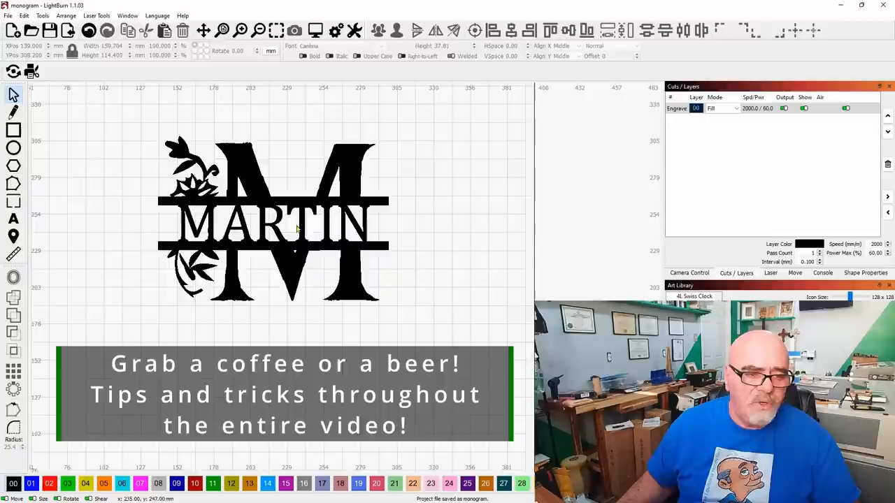
# Delete the finished MARTIN monogram, leaving the canvas empty
pyautogui.press('Delete')
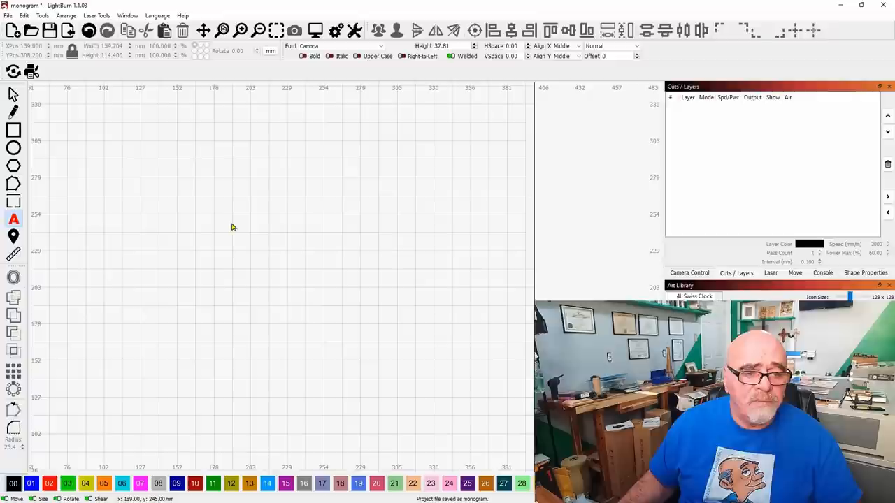
# Create the word MARTIN as a serif text object beside the large M
pyautogui.write('MARTIN')
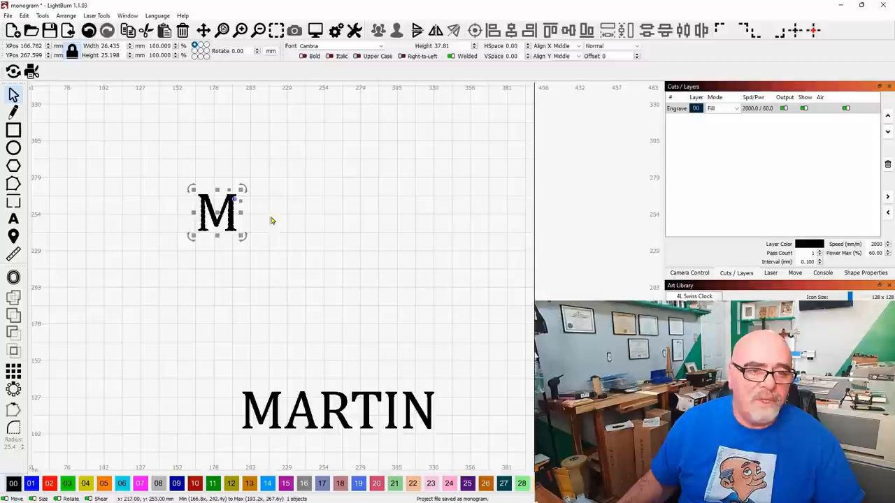
# Select the M and MARTIN text to restyle them in a decorative floral font
pyautogui.click(342, 45)
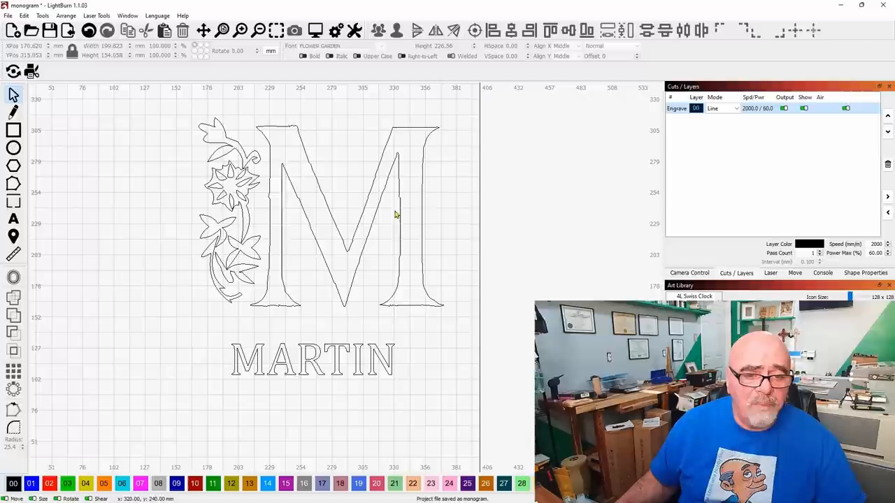
# Draw a long rectangle as a bar across the middle of the M
pyautogui.click(14, 130)
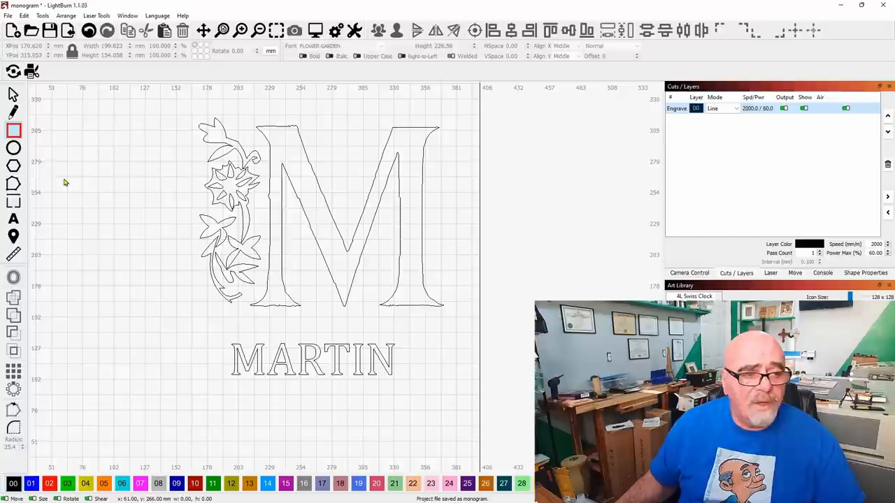
pyautogui.moveTo(154, 187); pyautogui.dragTo(371, 243)
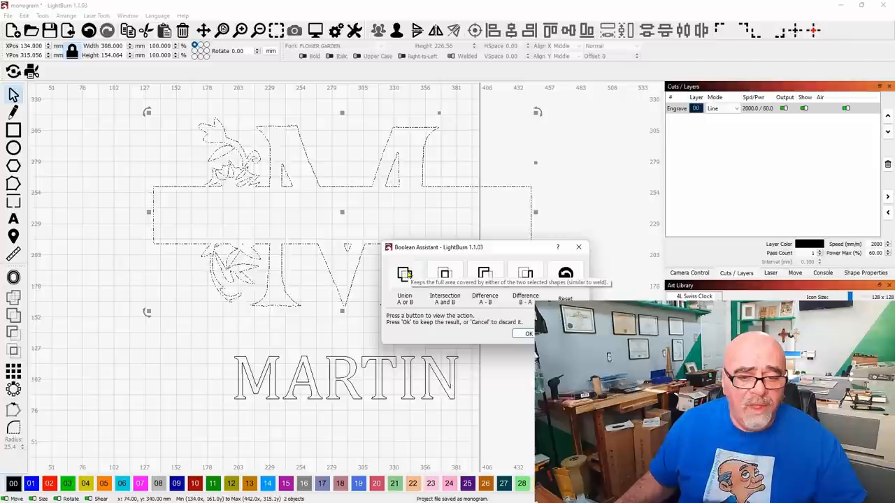
# Union the bar and the M into one combined outline via the Boolean Assistant
pyautogui.click(484, 274)
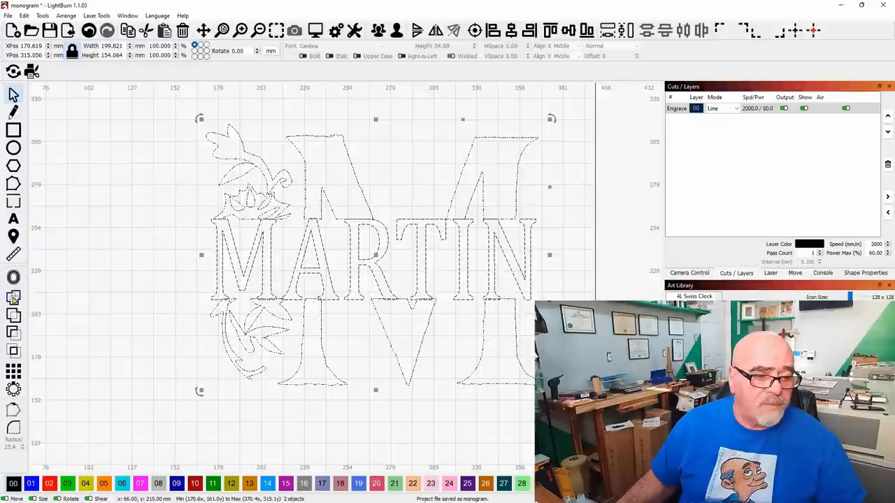
# Switch the monogram layer to Fill and preview MARTIN standing out in the bar
pyautogui.click(721, 109)
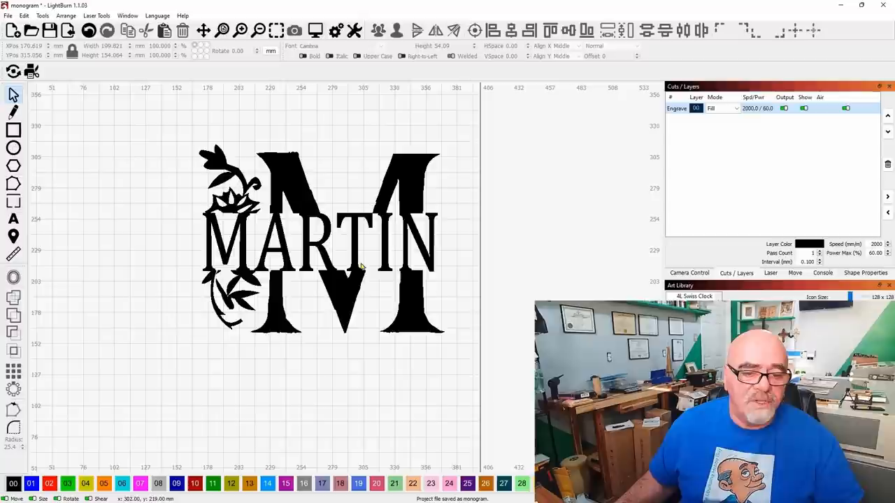
pyautogui.click(314, 31)
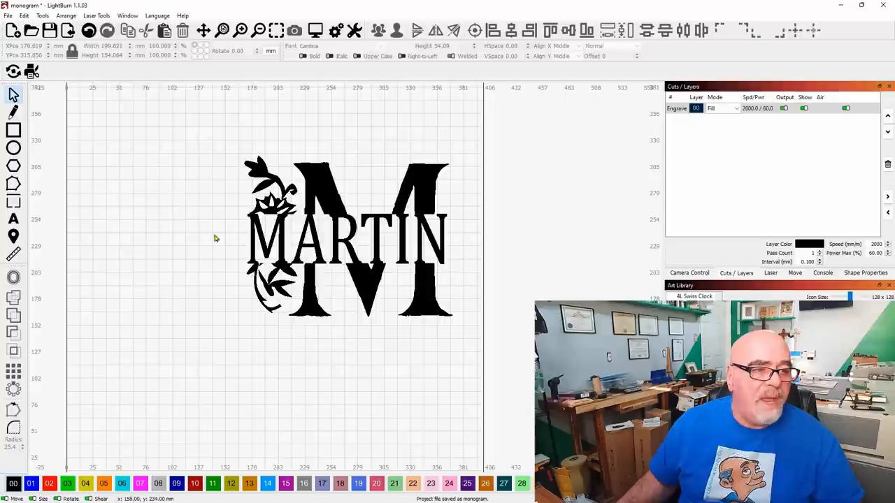
# Clear the monogram and set the word MARTIN alone in large filled letters
pyautogui.click(350, 238)
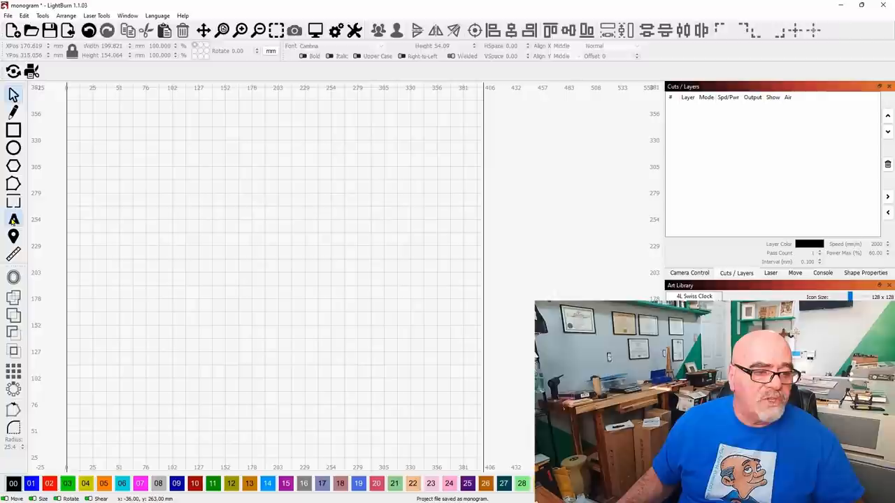
pyautogui.write('MARTIN')
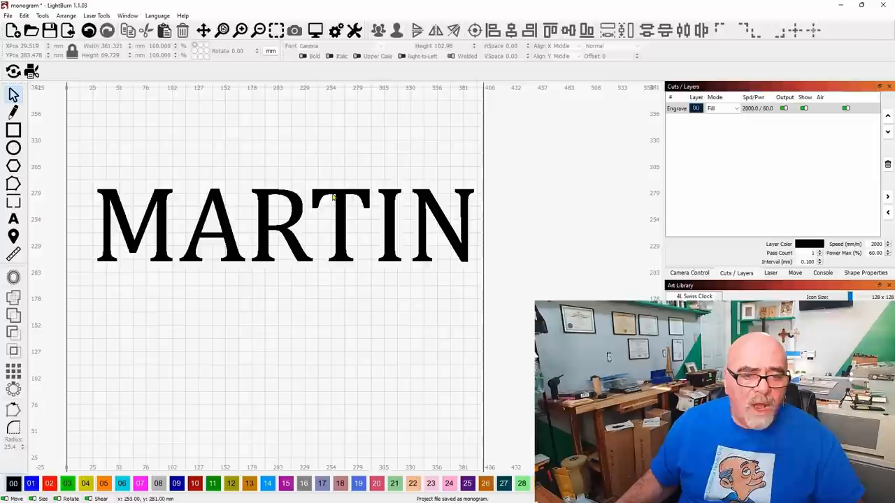
pyautogui.click(722, 108)
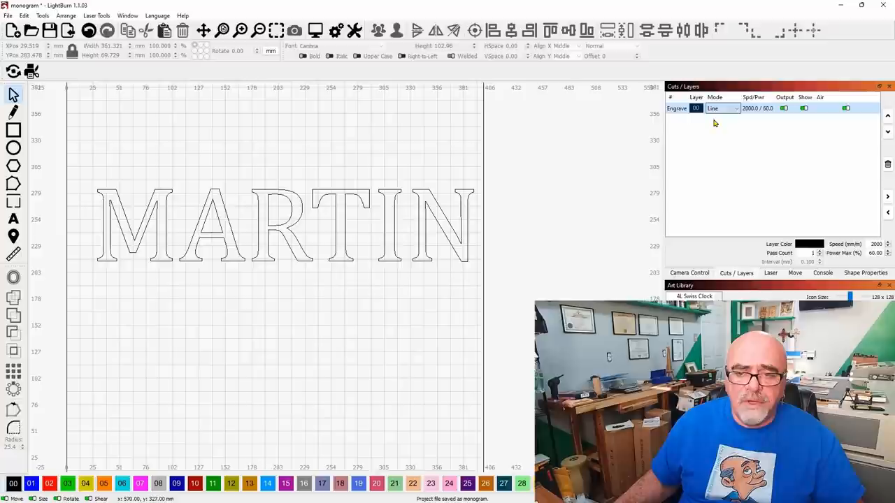
pyautogui.click(127, 16)
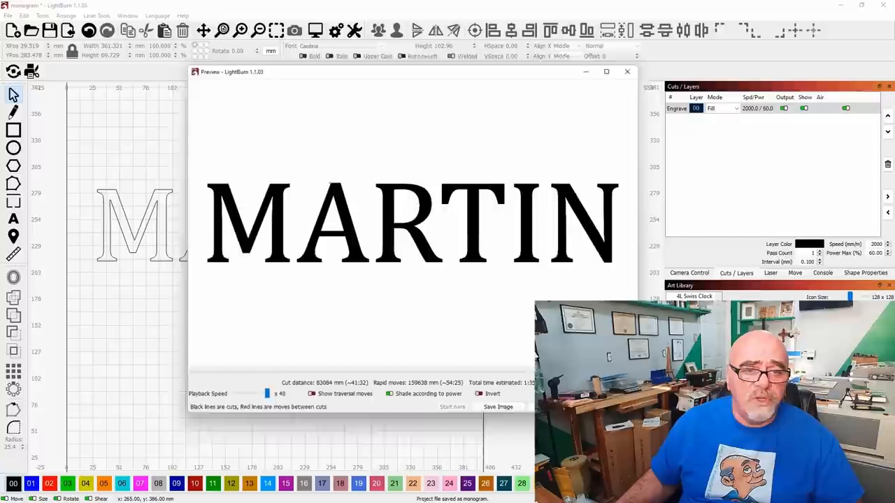
pyautogui.click(627, 72)
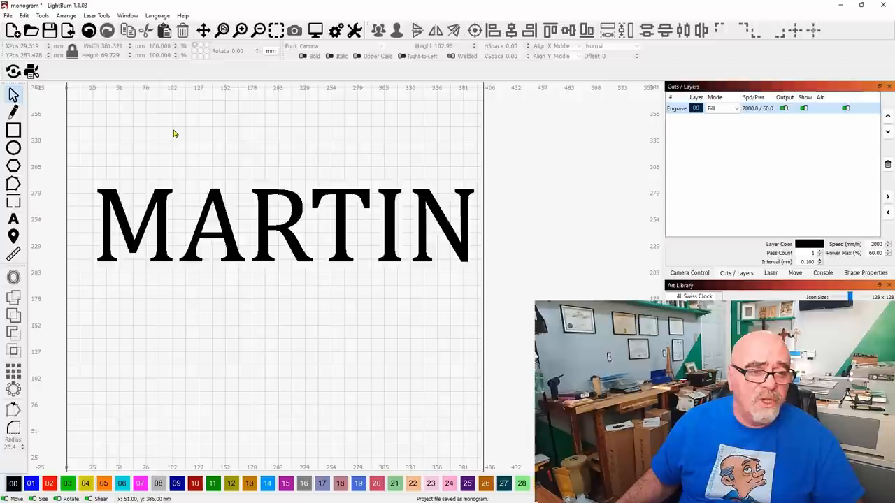
# Add a text line reading 'Jamie, Brad, Tina' to lay across MARTIN
pyautogui.click(13, 220)
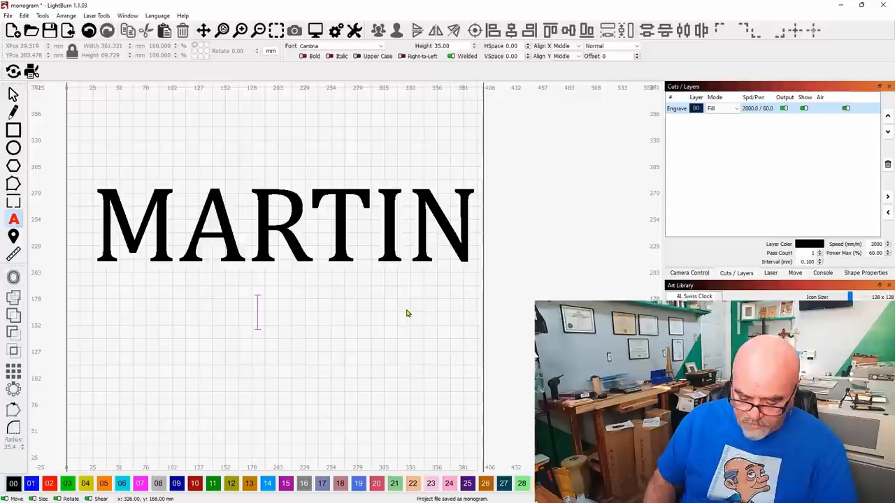
pyautogui.write('Jamie, Br')
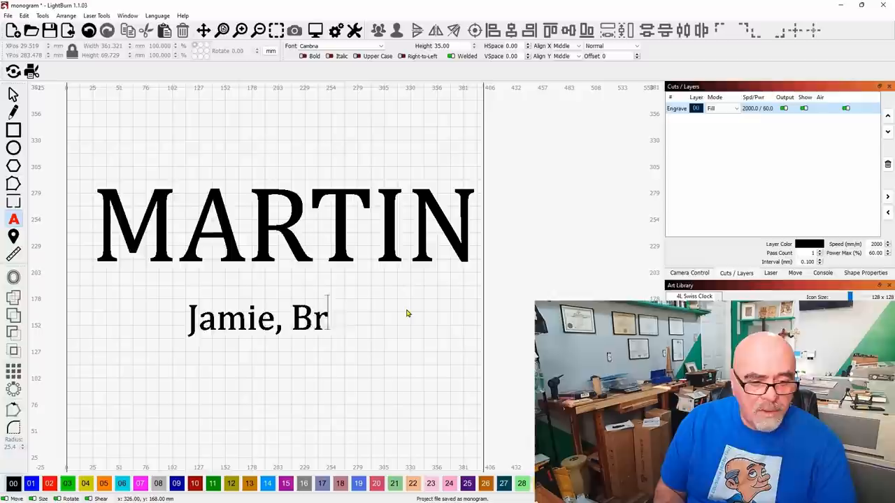
pyautogui.write('ad, Tina')
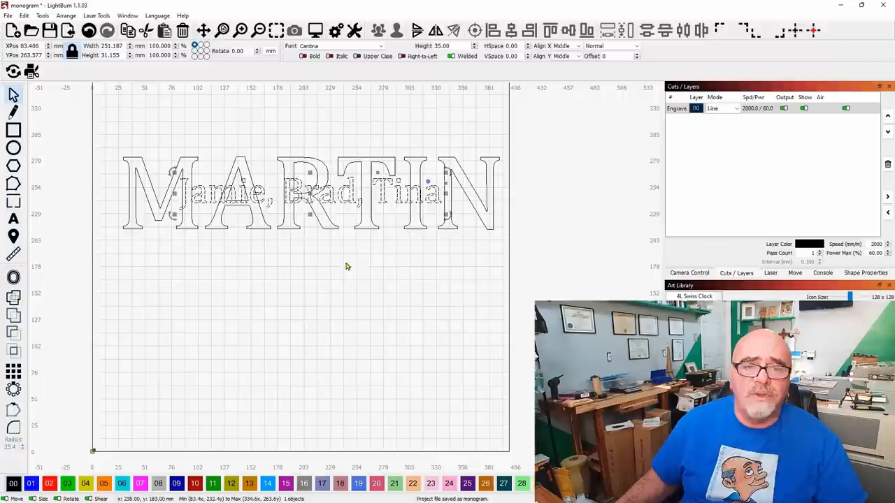
# Select the names and set an outward, rounded 2.00 offset around them
pyautogui.moveTo(314, 196); pyautogui.dragTo(315, 280)
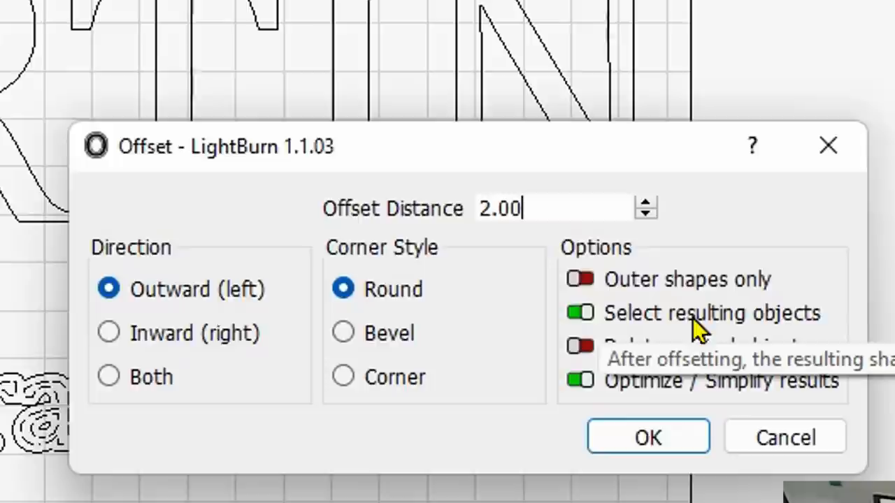
pyautogui.click(646, 437)
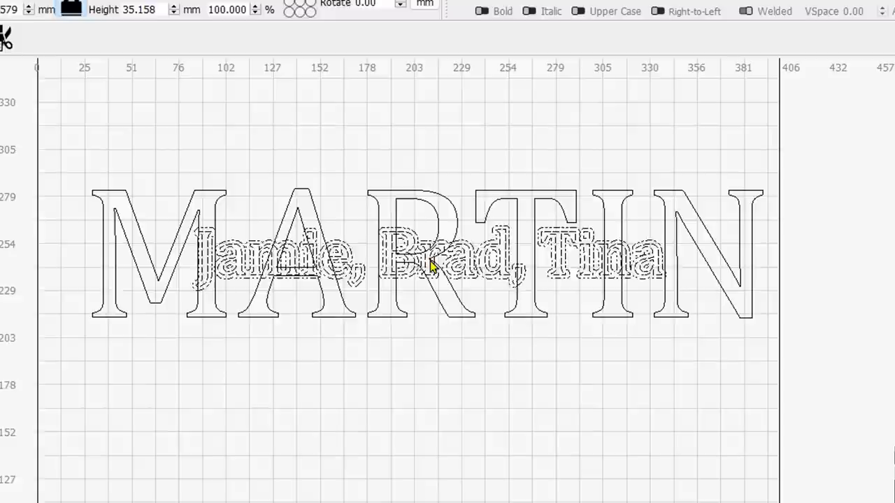
# Apply the rounded 2.00 offset outline tracing each letter of Jamie, Brad, Tina
pyautogui.click(430, 263)
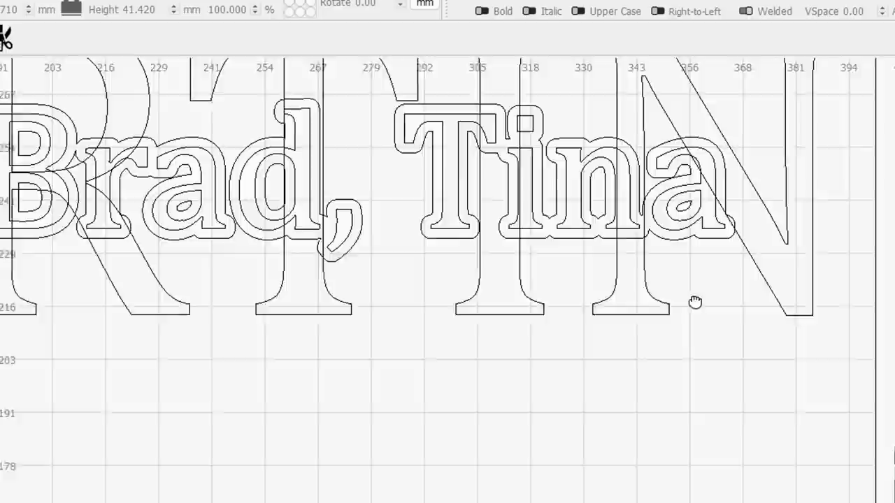
# Switch the layer mode back to Fill so Jamie, Brad, Tina stand out across MARTIN
pyautogui.click(566, 324)
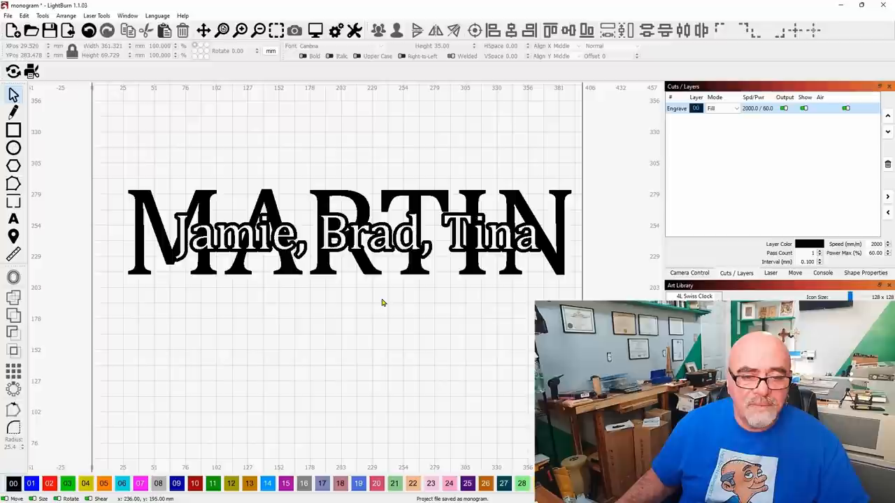
# Toggle the layer between Fill and Line while placing the script names Jamie, Brad, Tina across MARTIN
pyautogui.click(722, 109)
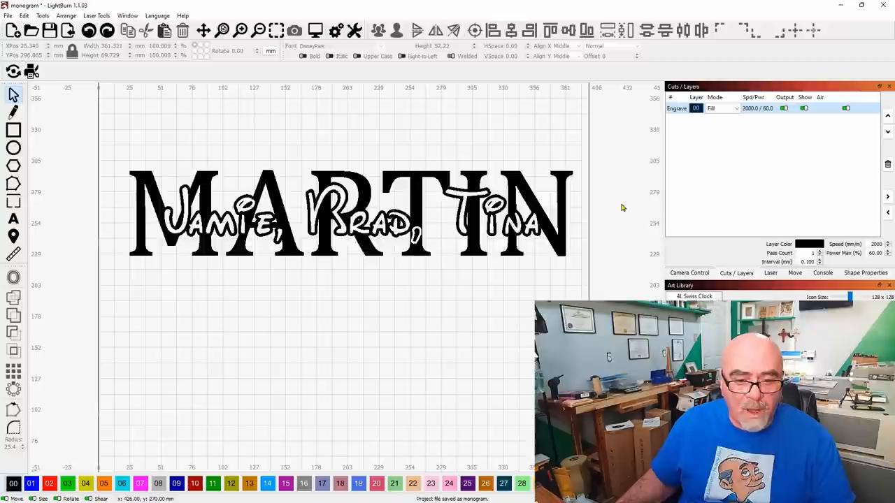
pyautogui.click(722, 109)
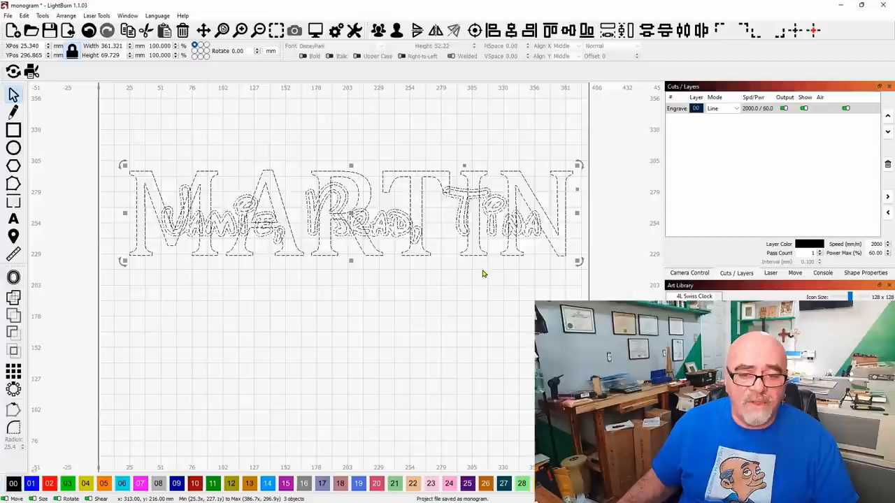
# Toggle the Line/Fill layer mode to inspect how MARTIN and the script names overlap
pyautogui.click(721, 110)
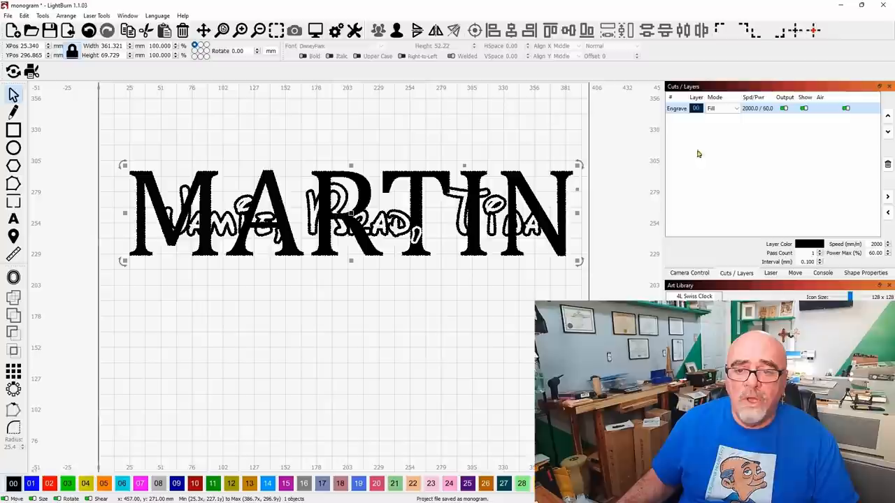
pyautogui.click(722, 109)
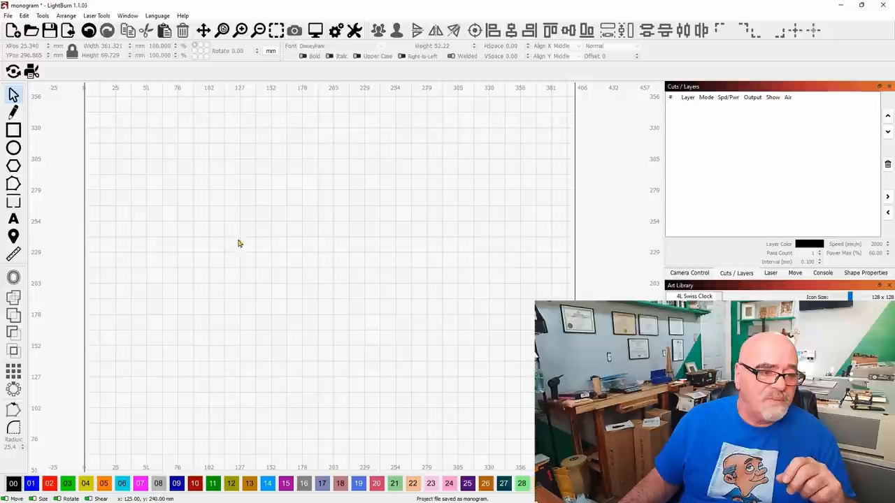
# Add a large script letter F with the Text tool as the start of the FARAONE monogram
pyautogui.click(13, 218)
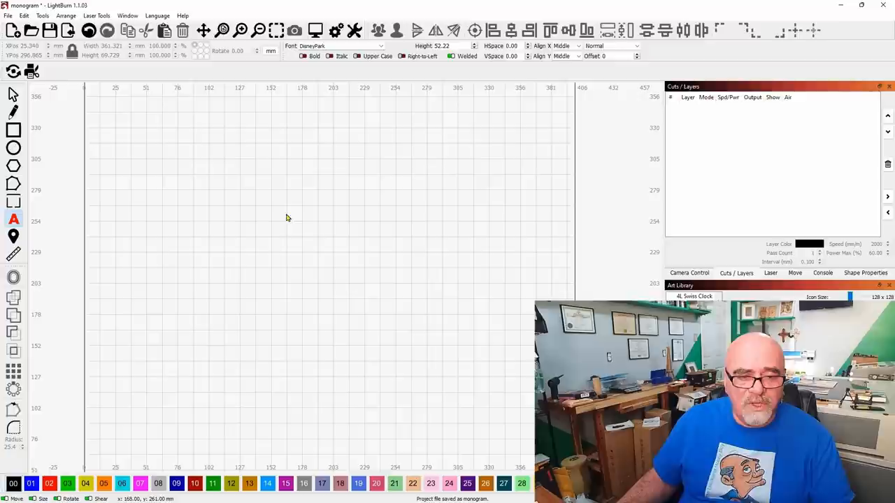
pyautogui.write('F')
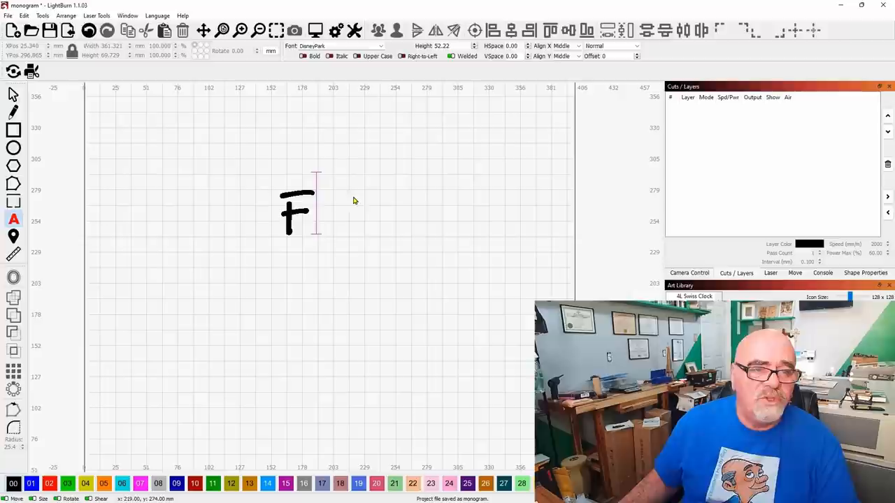
pyautogui.click(336, 44)
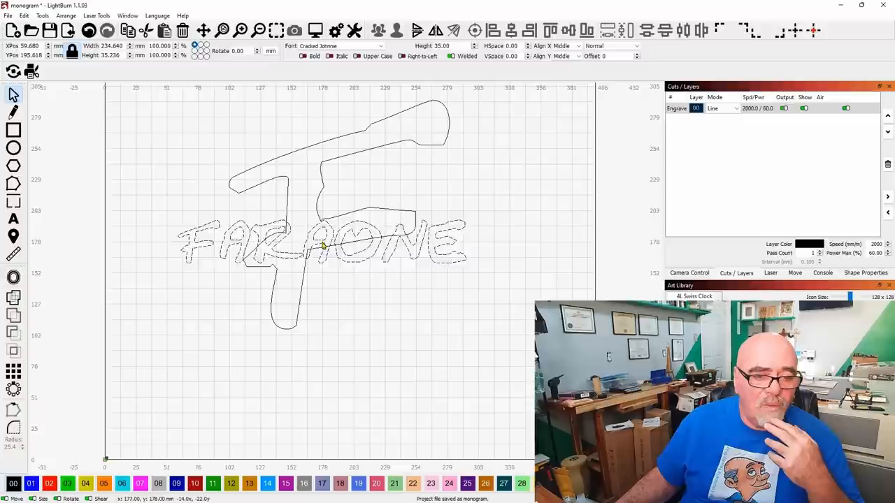
# Move the FARAONE text lower across the stem of the F
pyautogui.click(321, 245)
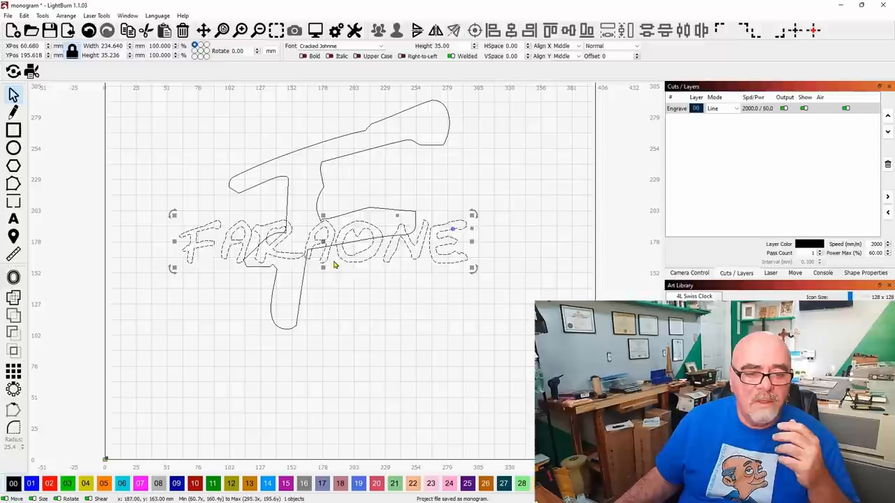
pyautogui.moveTo(333, 240); pyautogui.dragTo(325, 271)
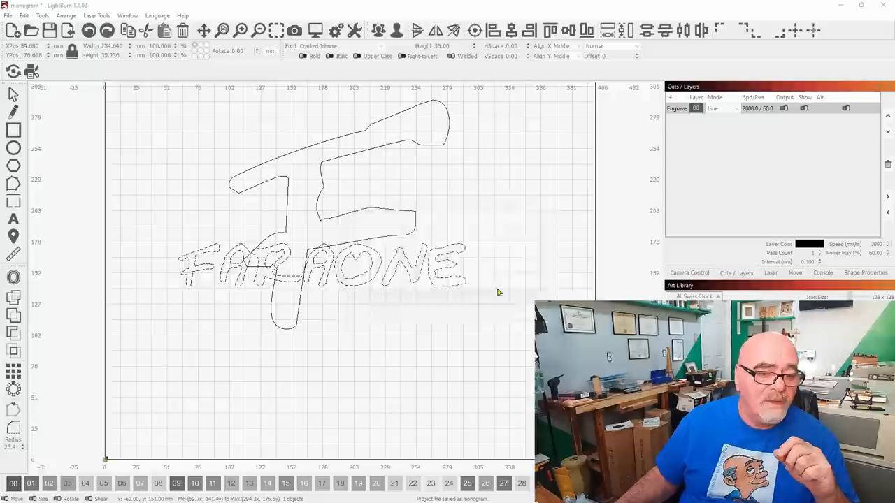
# Select the F monogram design and clear it from the canvas
pyautogui.click(322, 273)
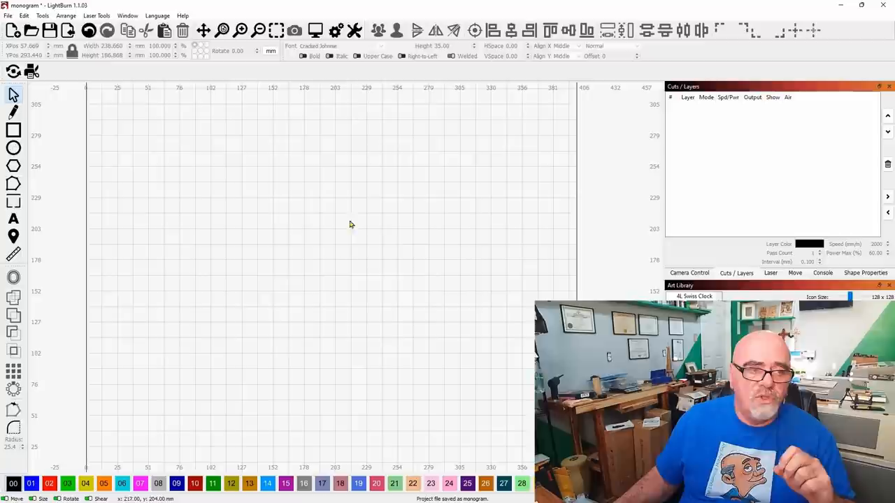
# Add a large serif W as a Line outline and draw a bar across its middle
pyautogui.click(13, 218)
pyautogui.write('W')
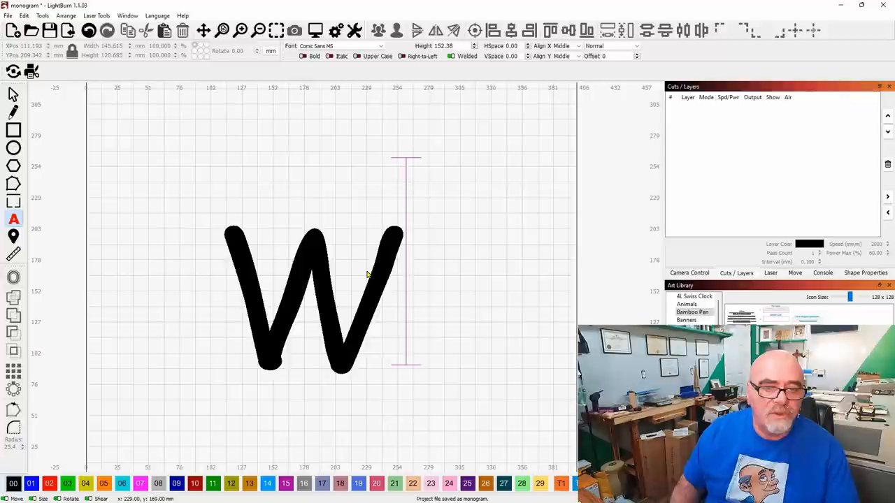
pyautogui.click(338, 45)
pyautogui.write('Century')
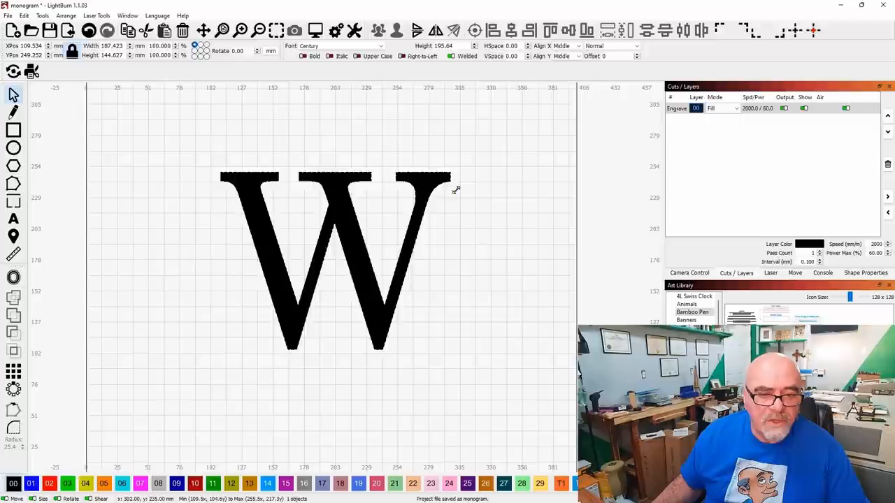
pyautogui.click(721, 109)
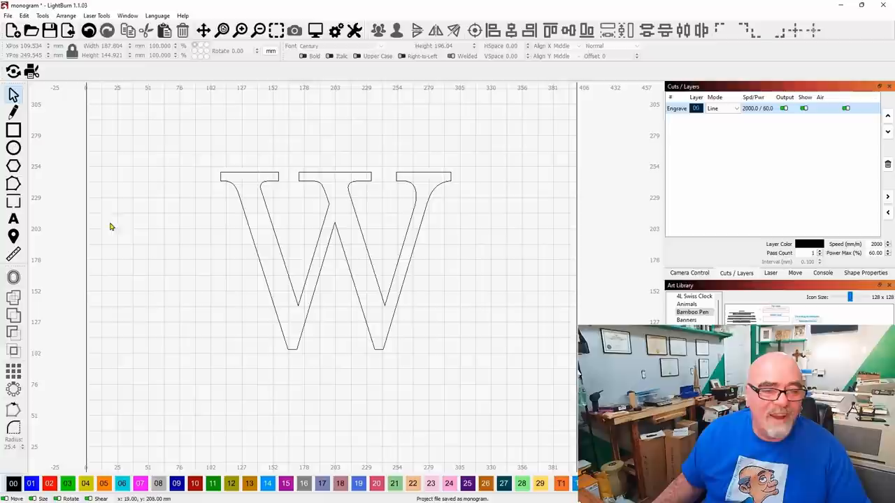
pyautogui.moveTo(198, 224); pyautogui.dragTo(492, 268)
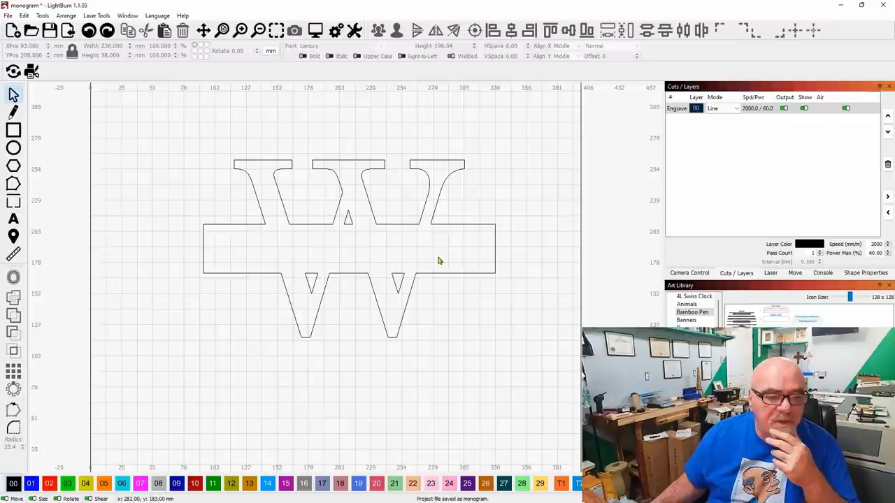
# Start a line of text at the centre of the bar welded across the W
pyautogui.click(13, 218)
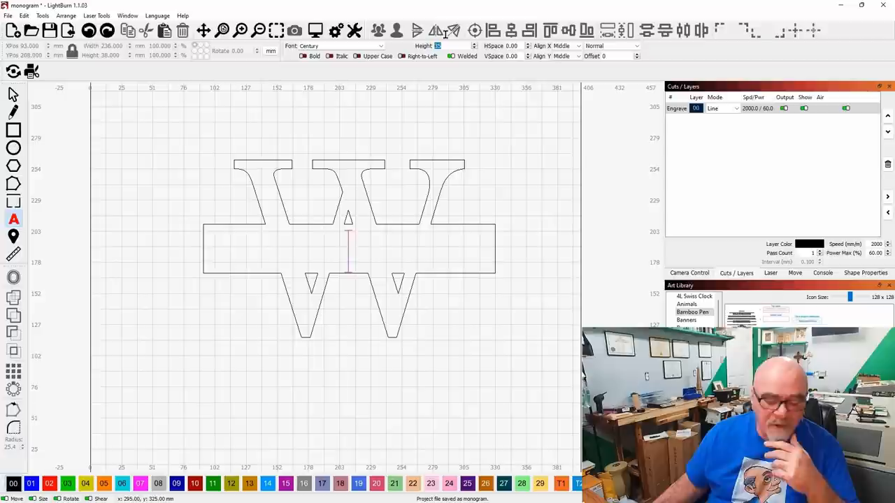
pyautogui.moveTo(454, 31)
pyautogui.write('WILLIAMS')
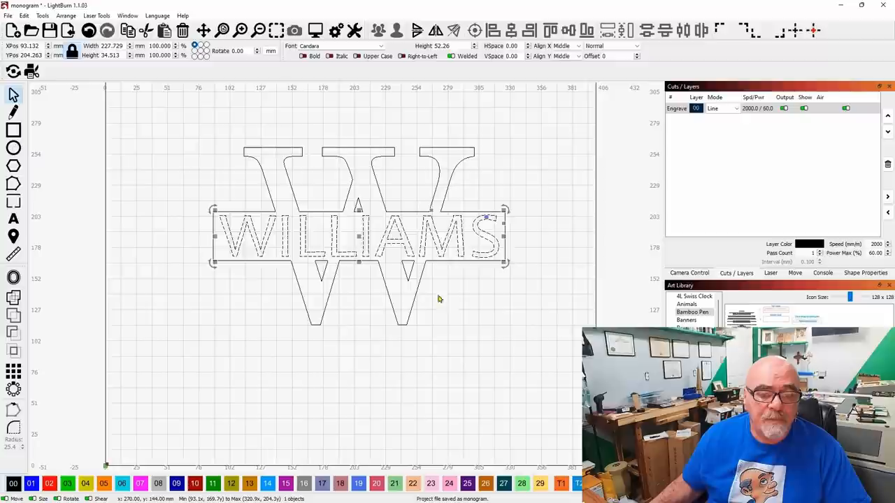
# Switch the layer mode to Fill so the circle is solid with WILLIAMS and the W reversed out
pyautogui.click(722, 109)
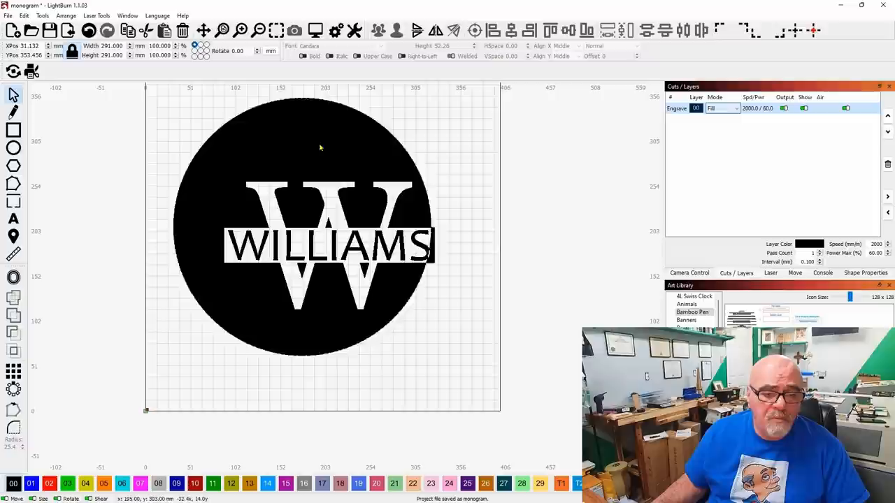
# Drag the filled circle so it is centred on the WILLIAMS split-W monogram
pyautogui.moveTo(321, 231); pyautogui.dragTo(451, 239)
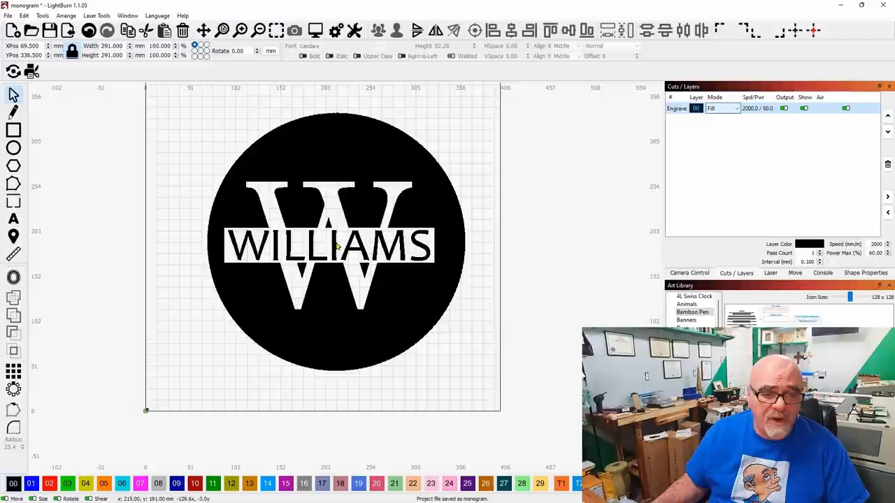
pyautogui.click(336, 245)
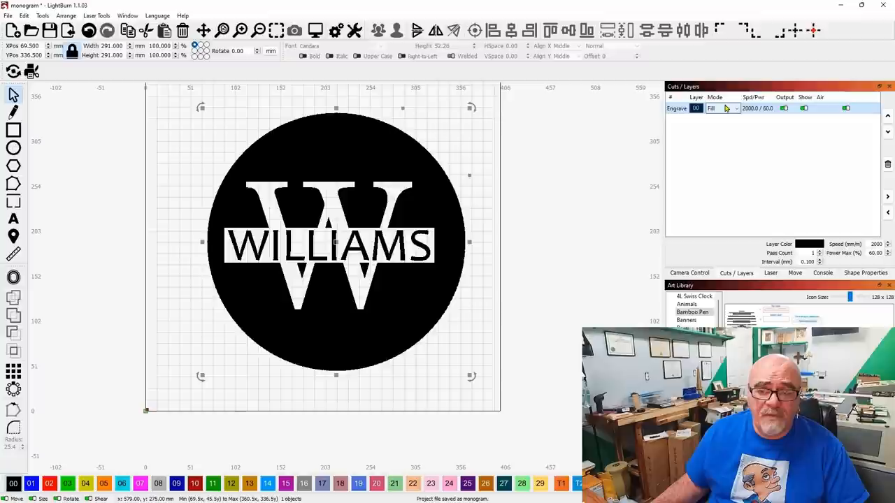